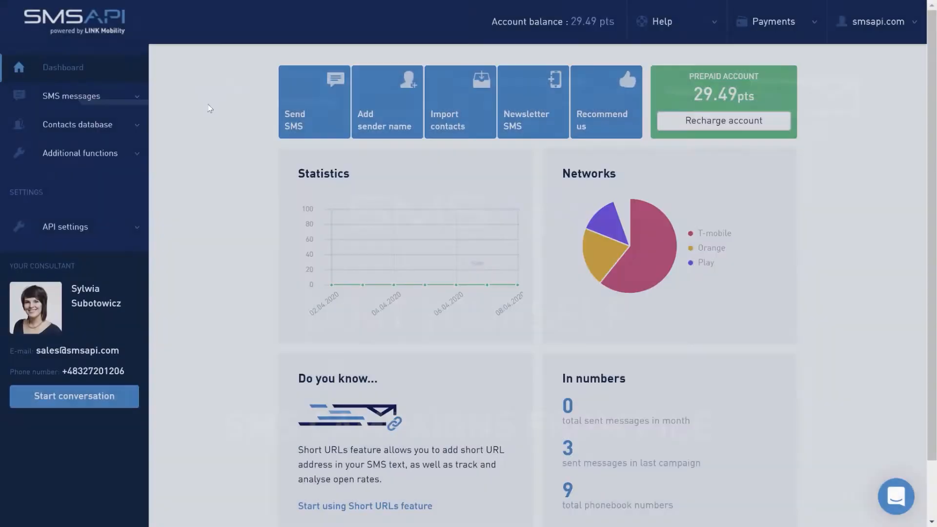
Step: Open the SMS gateway's Numbers from file tab and highlight the recipient limit note
click(71, 96)
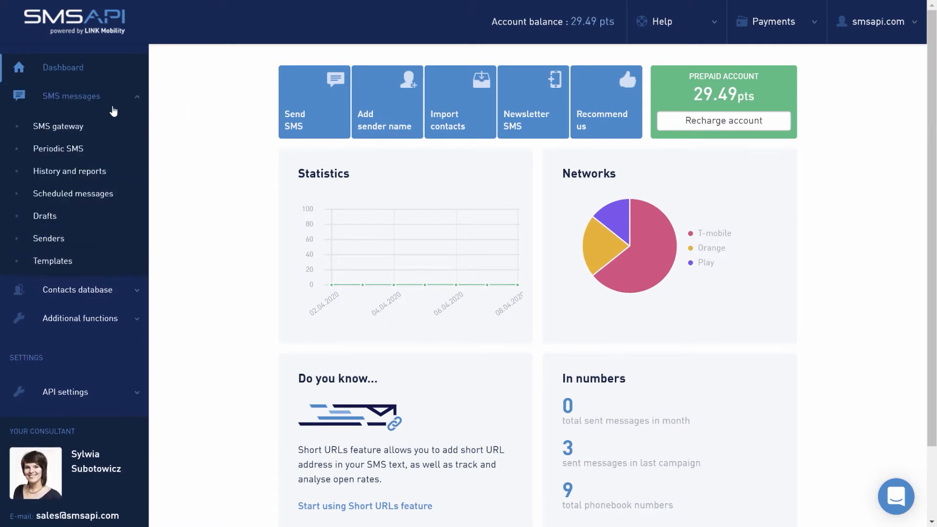
click(58, 125)
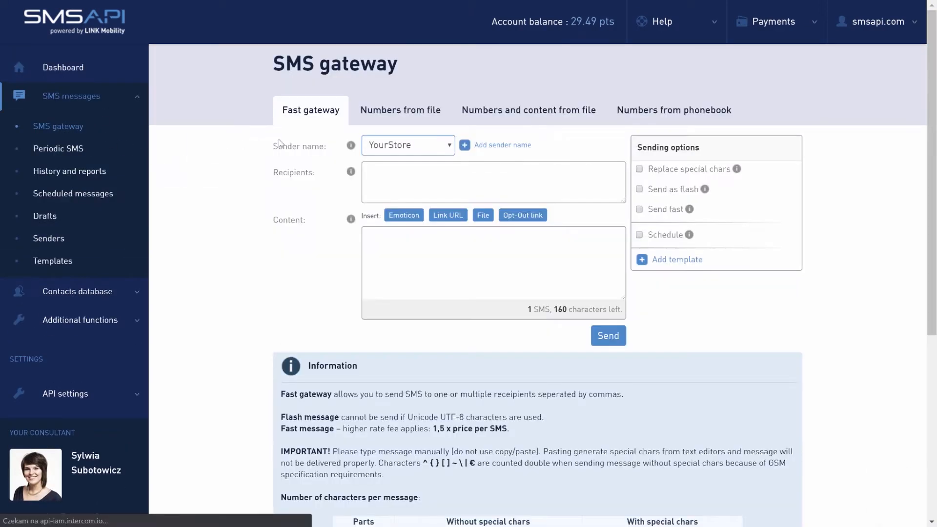
click(400, 110)
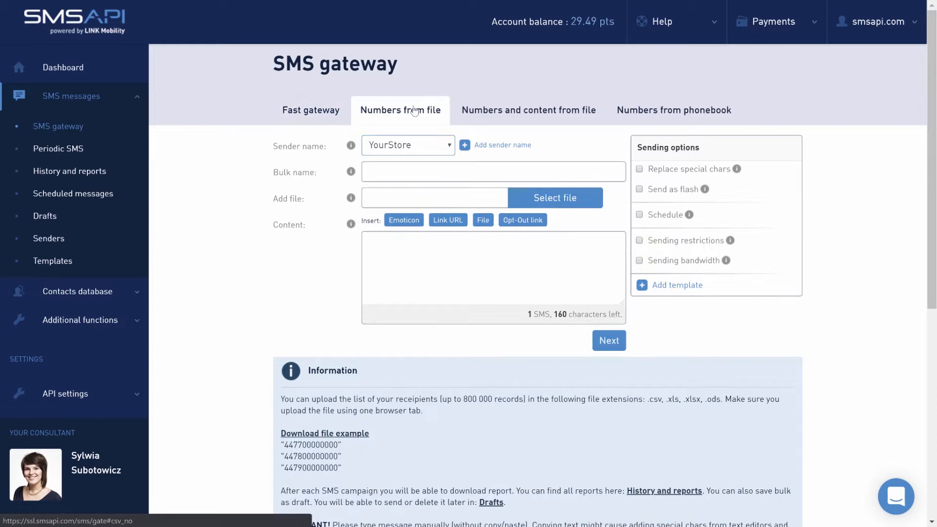
mouse_move(336, 297)
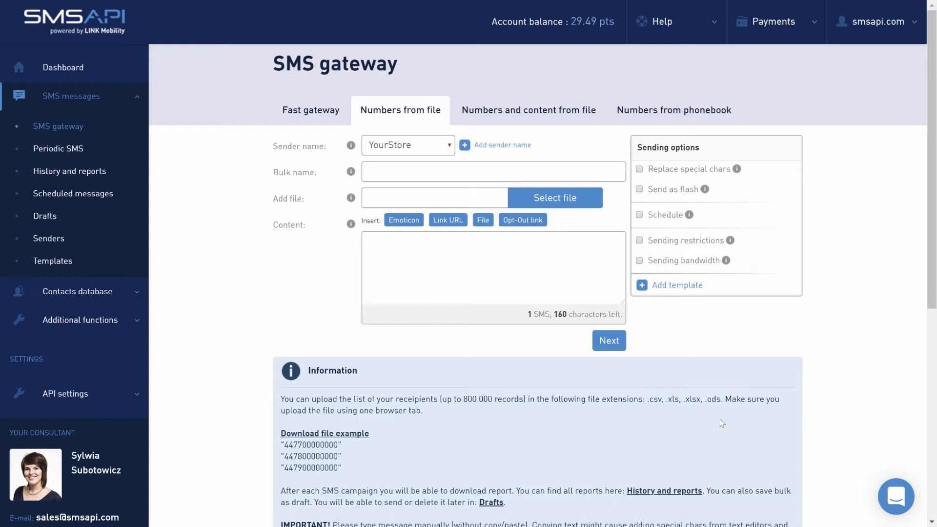
mouse_move(444, 399)
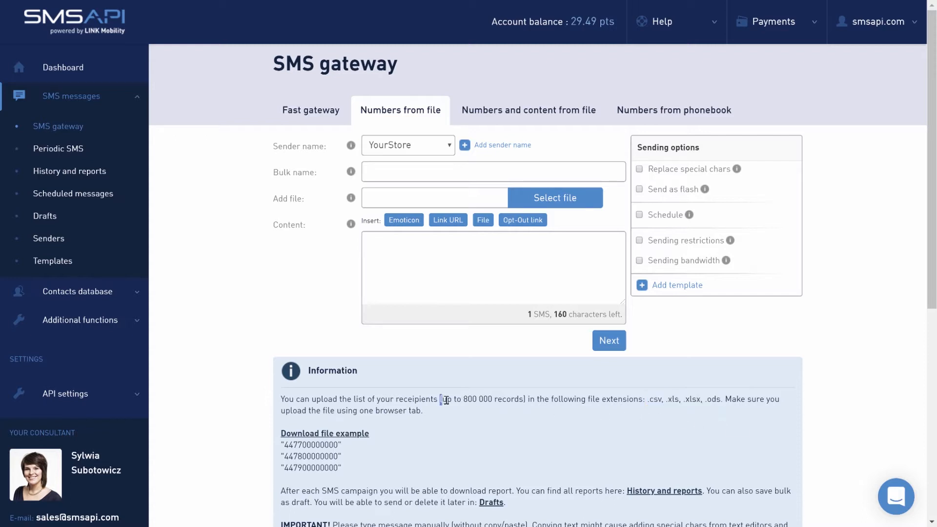
double_click(482, 399)
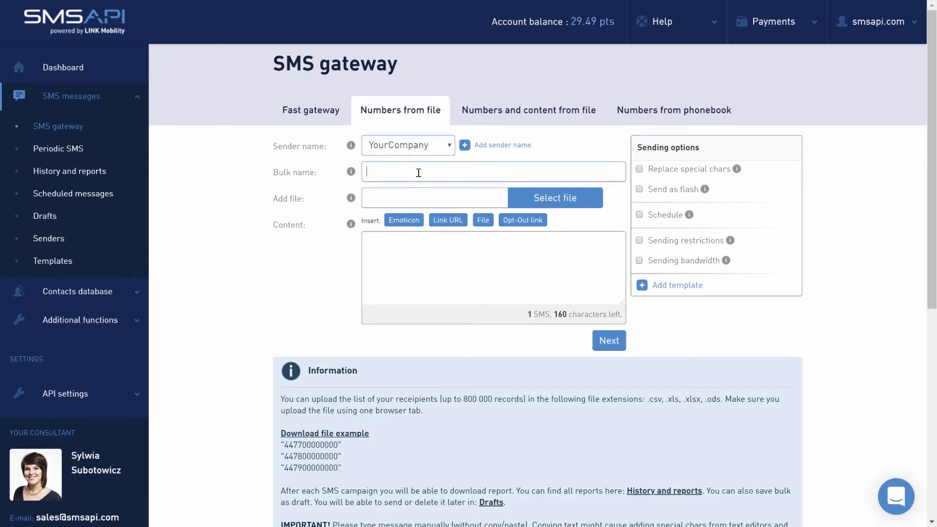
Step: Name the bulk promo1, attach sms_1.csv, insert a sunglastore.com short link, and continue
text(promo1)
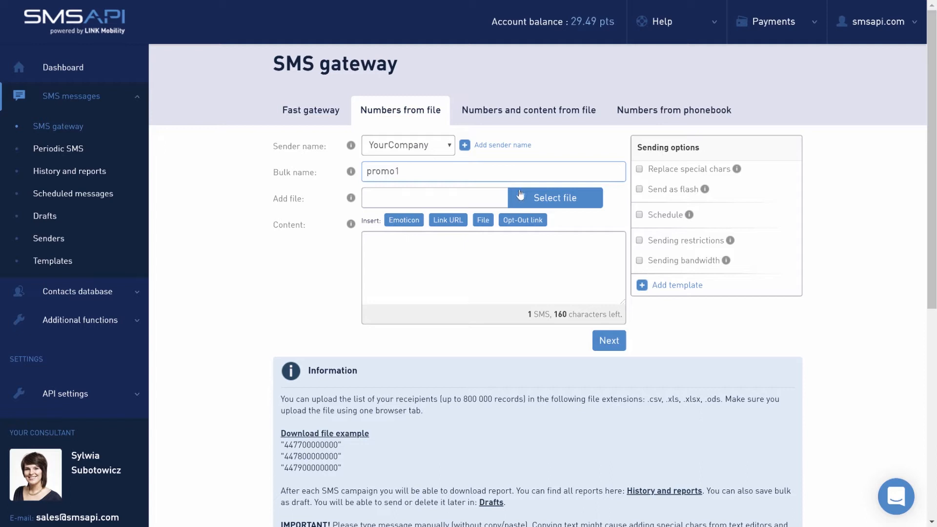
click(554, 197)
text(Hi! Enjoy this beautiful weather with your new pair of sunglasses! Check out our sale at:)
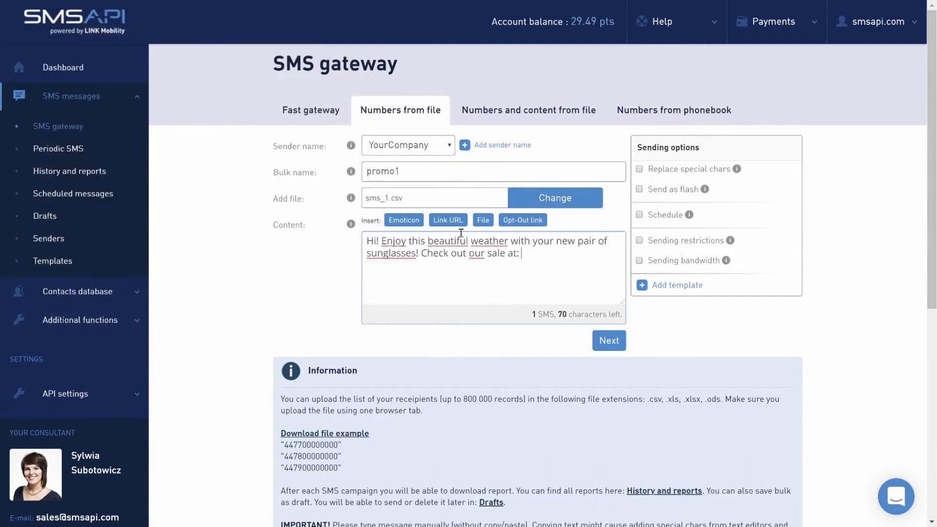
click(447, 220)
text(sunglastore.co)
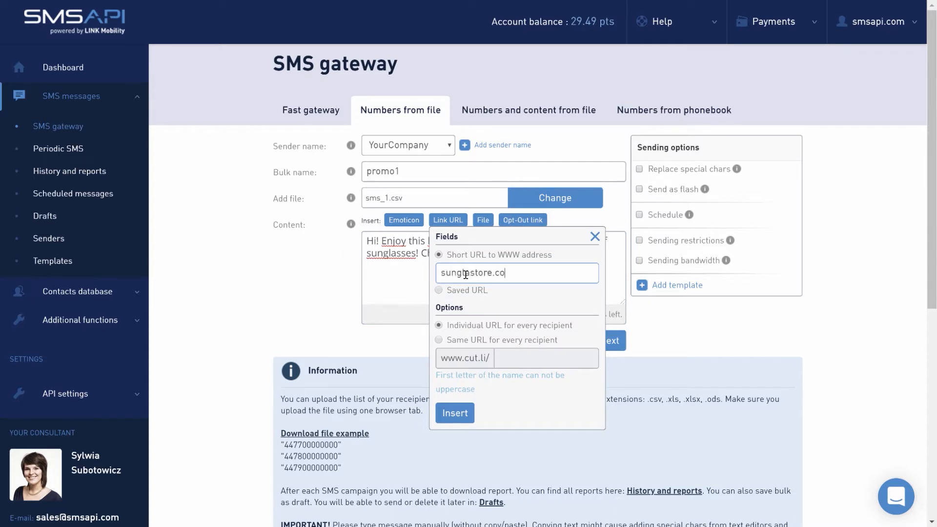
click(455, 413)
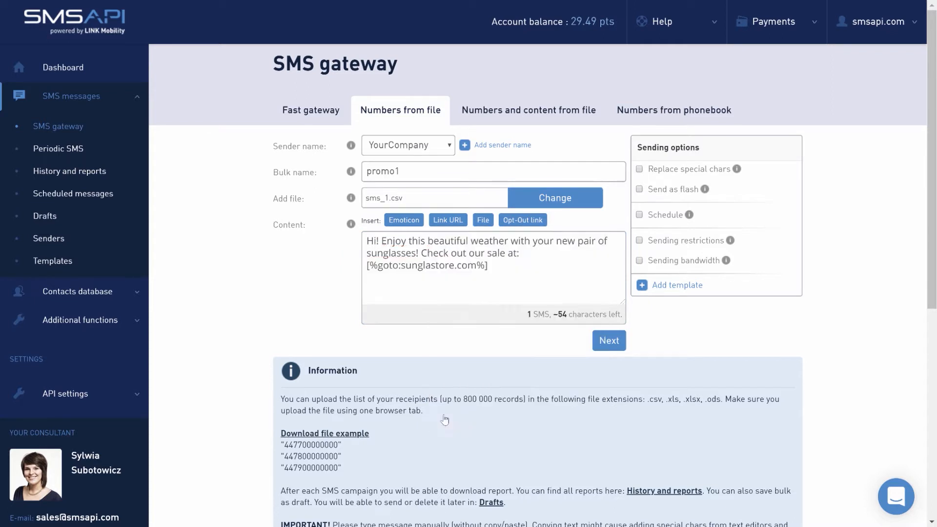
click(608, 340)
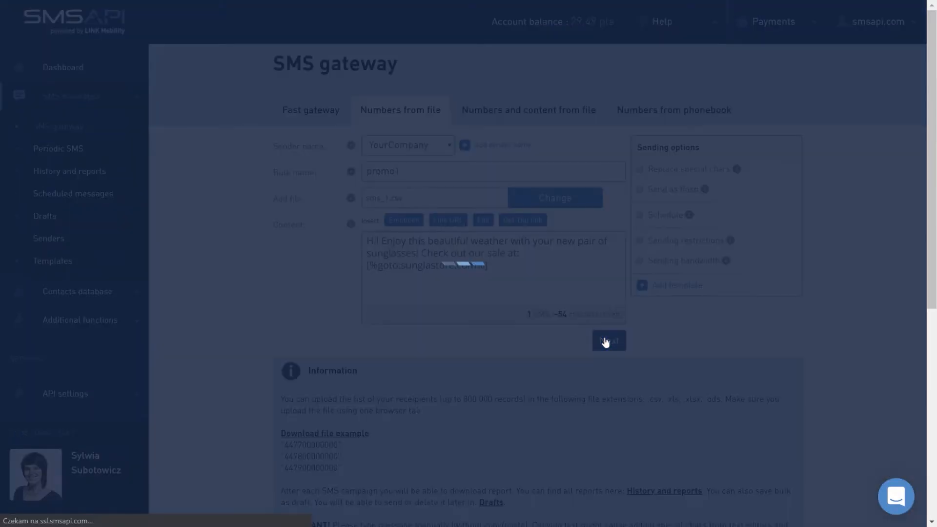
Step: Confirm the promo1 summary and send its six messages
click(609, 340)
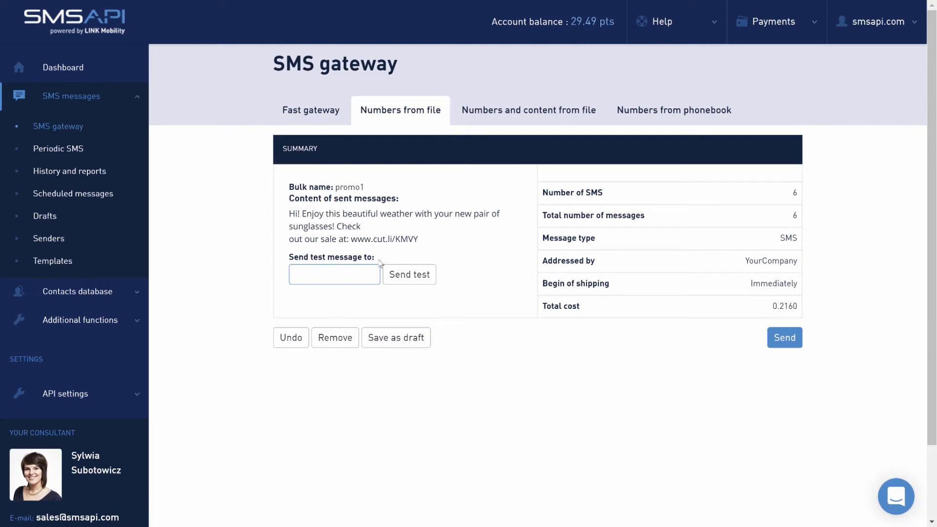
mouse_move(512, 350)
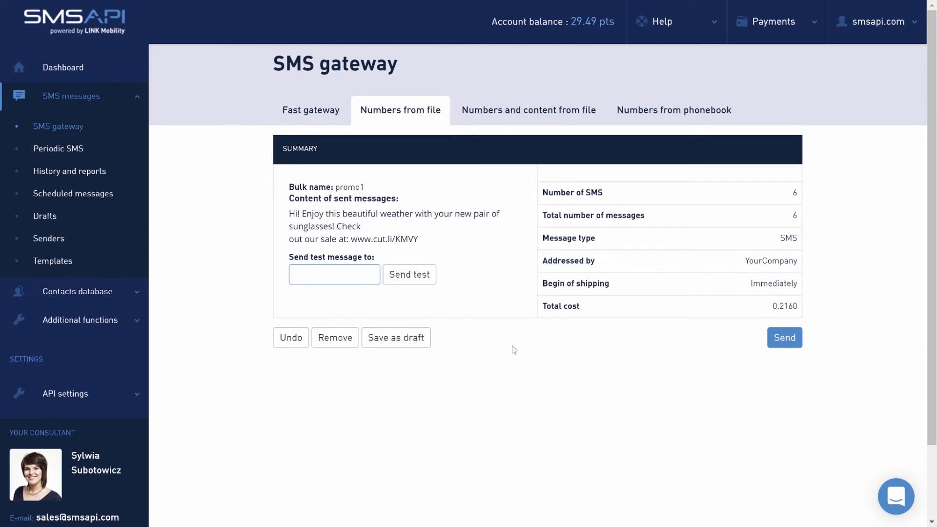
click(785, 338)
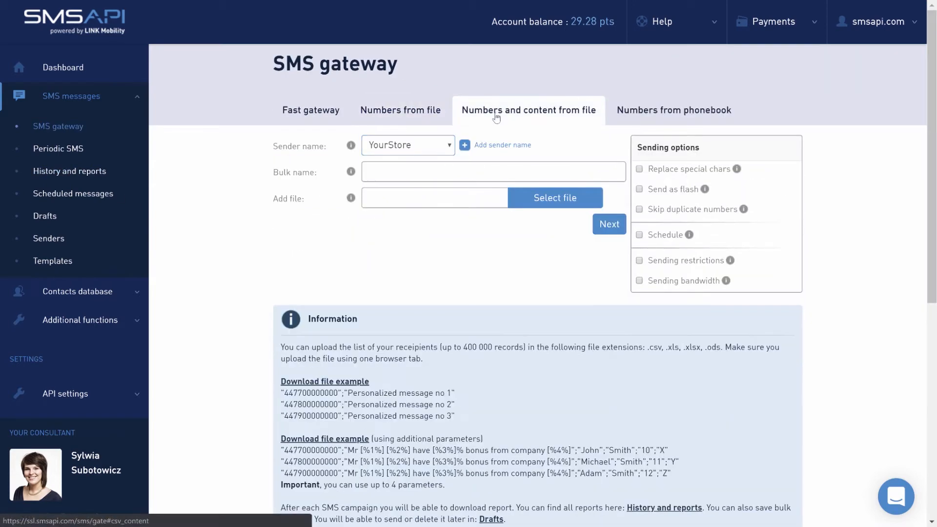
mouse_move(461, 244)
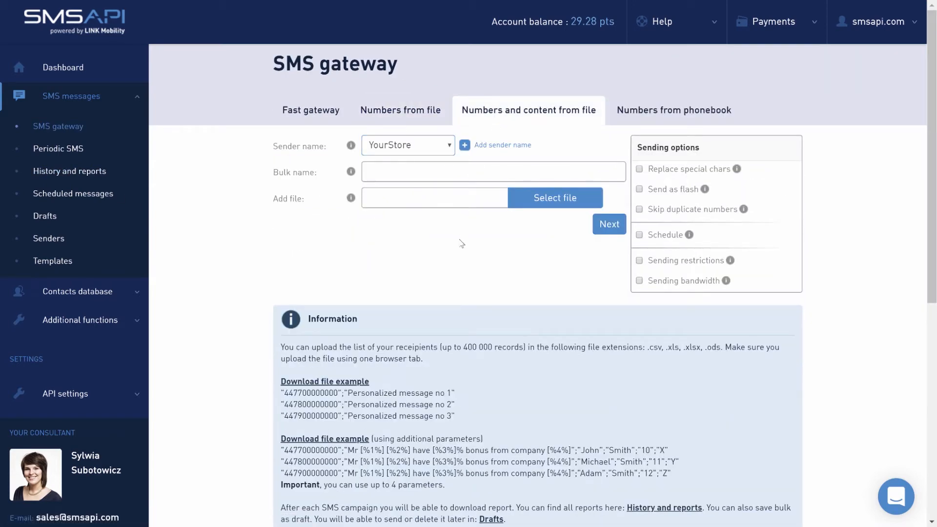
mouse_move(470, 291)
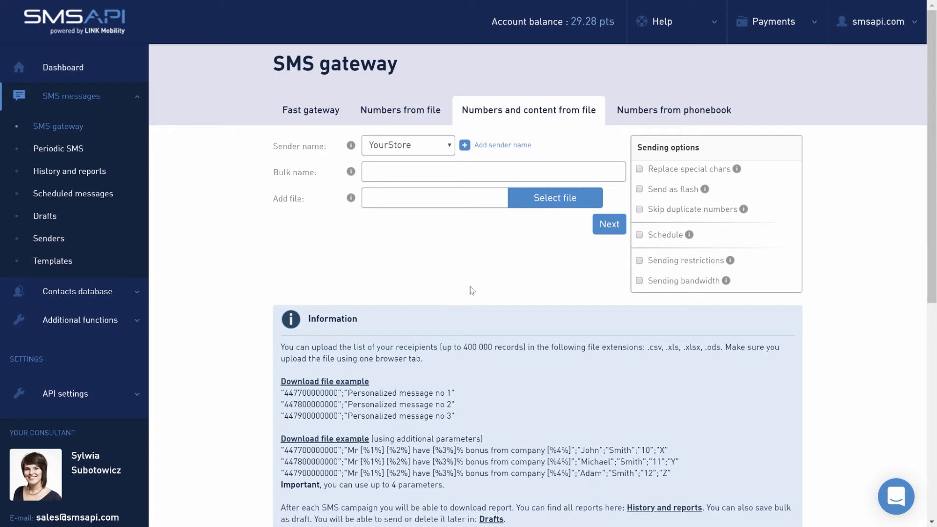
mouse_move(429, 333)
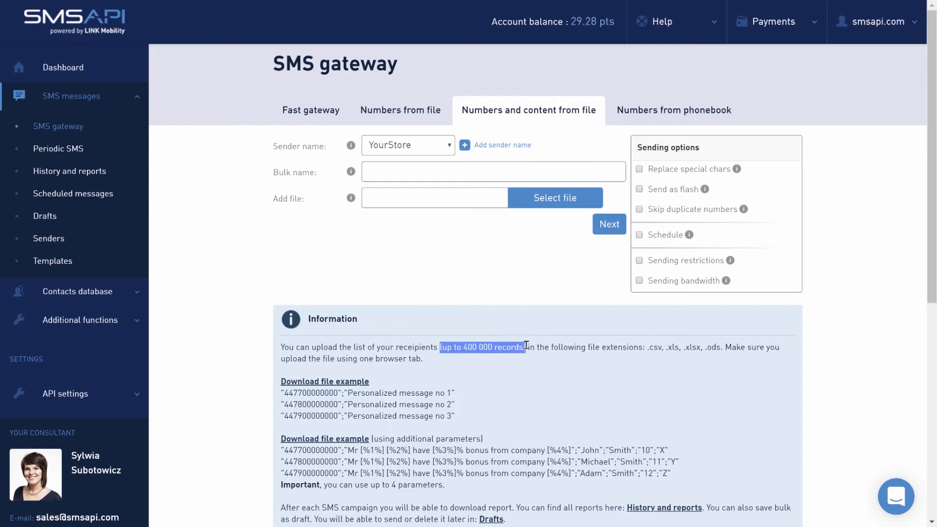
mouse_move(527, 359)
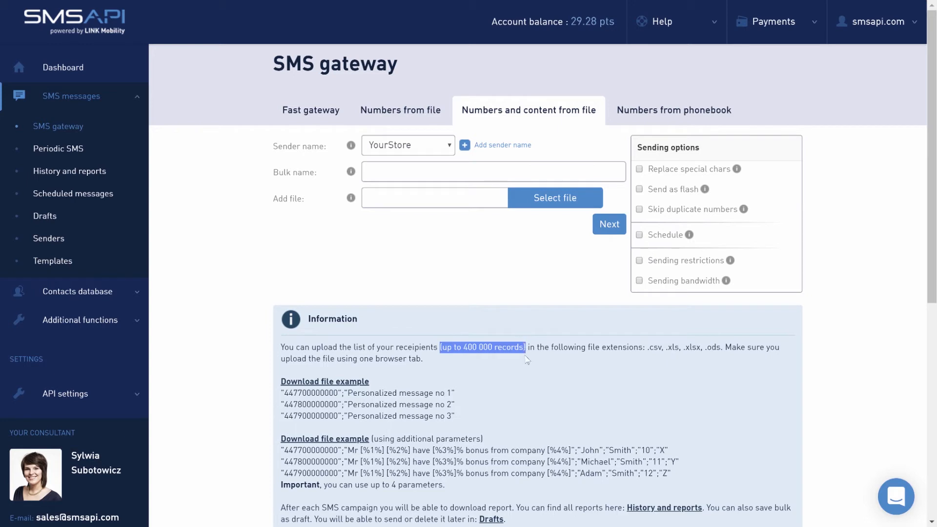
Step: Open the sms_cont_1 spreadsheet of numbers and personalised message templates
click(519, 357)
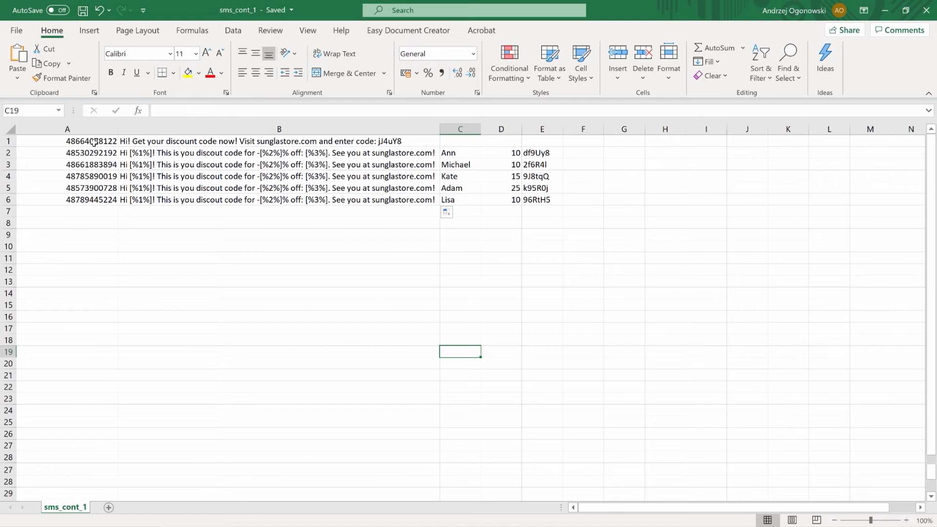
click(279, 141)
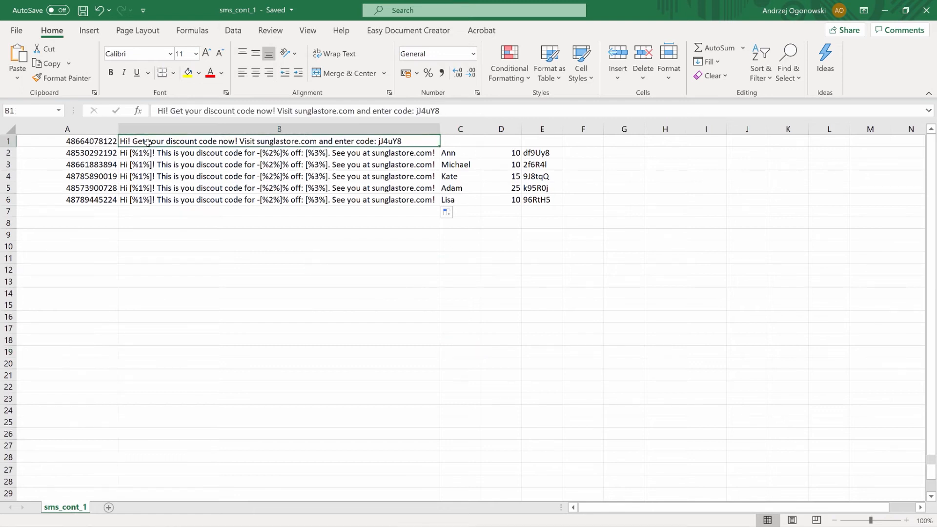
click(279, 176)
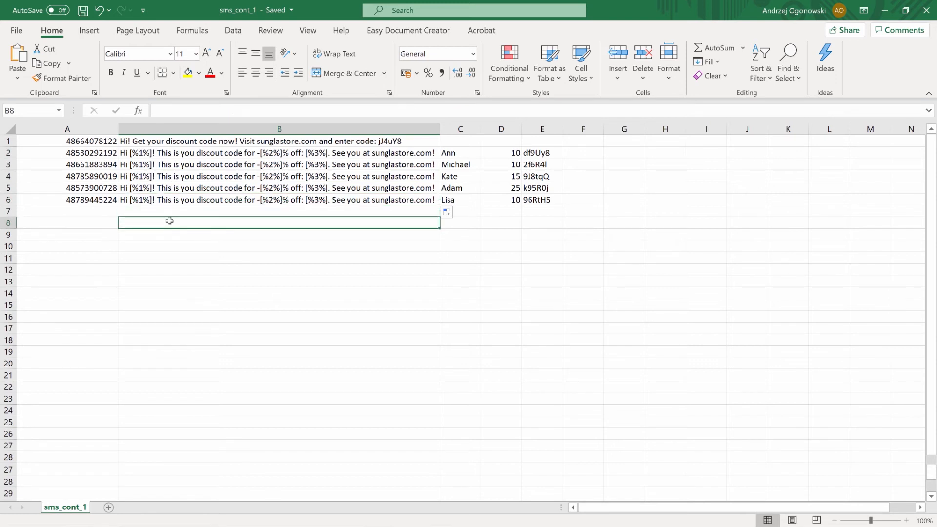
mouse_move(424, 168)
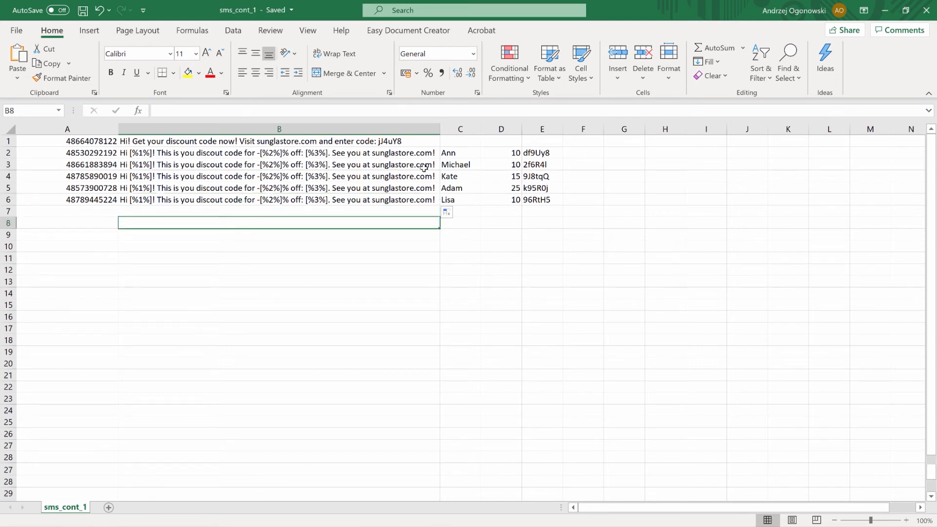
click(501, 152)
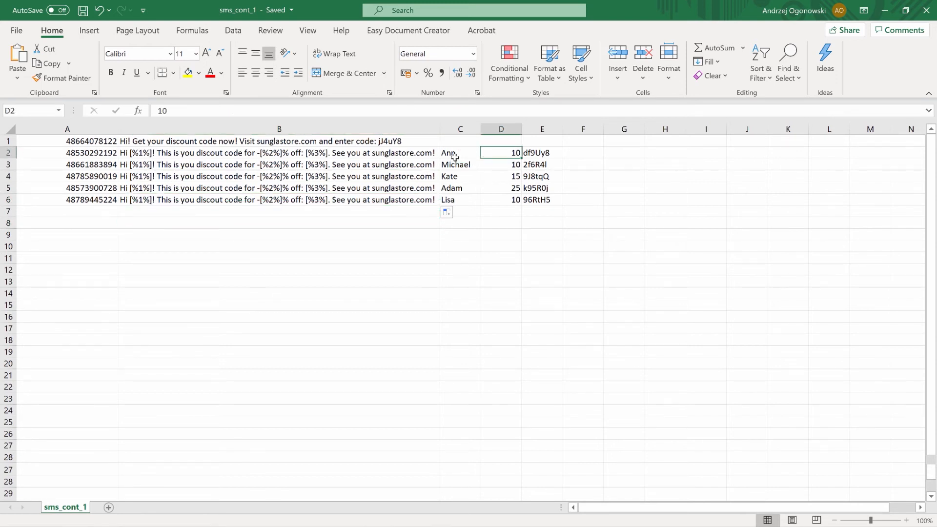
click(541, 153)
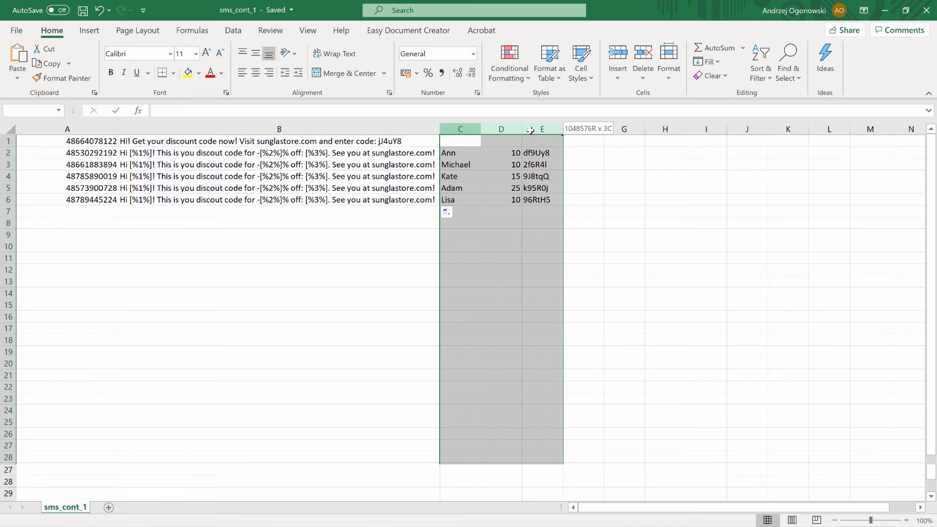
click(279, 223)
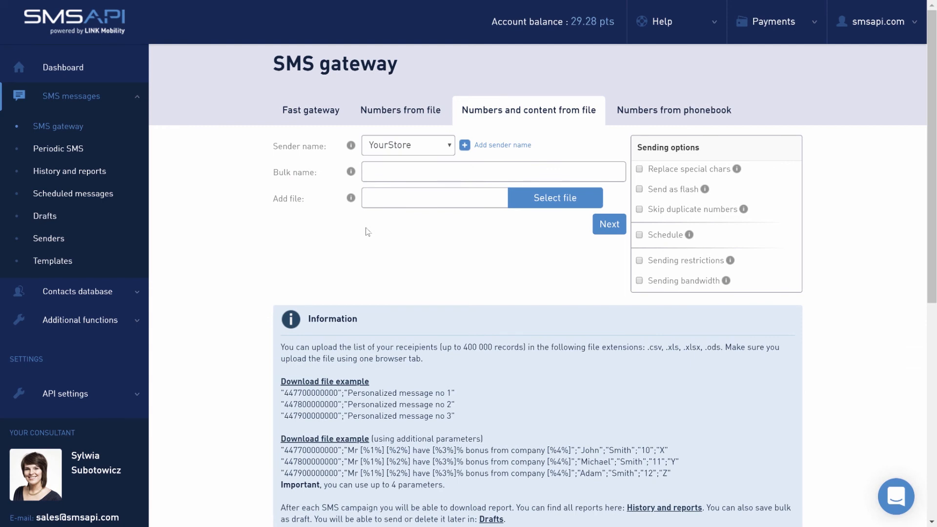
Step: Name the bulk promo2, attach the numbers-and-content file, and send the six messages
click(408, 145)
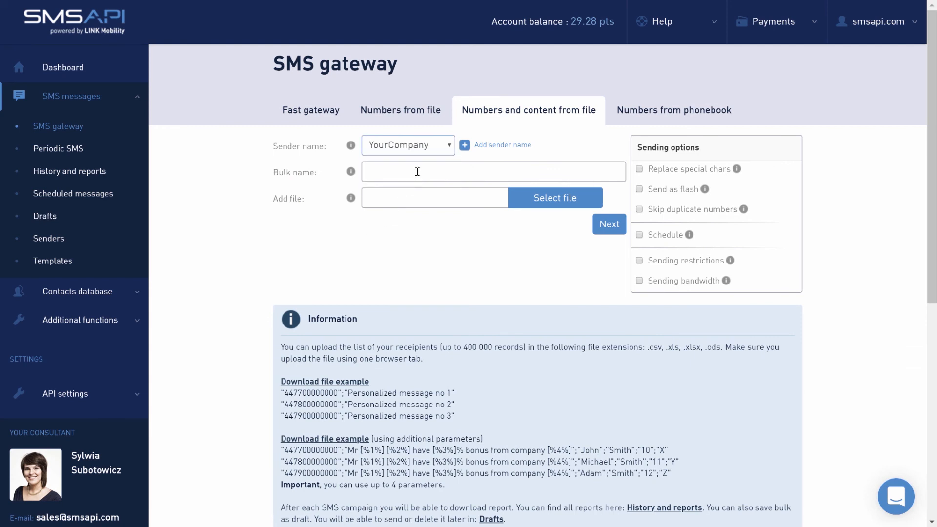
text(promo2)
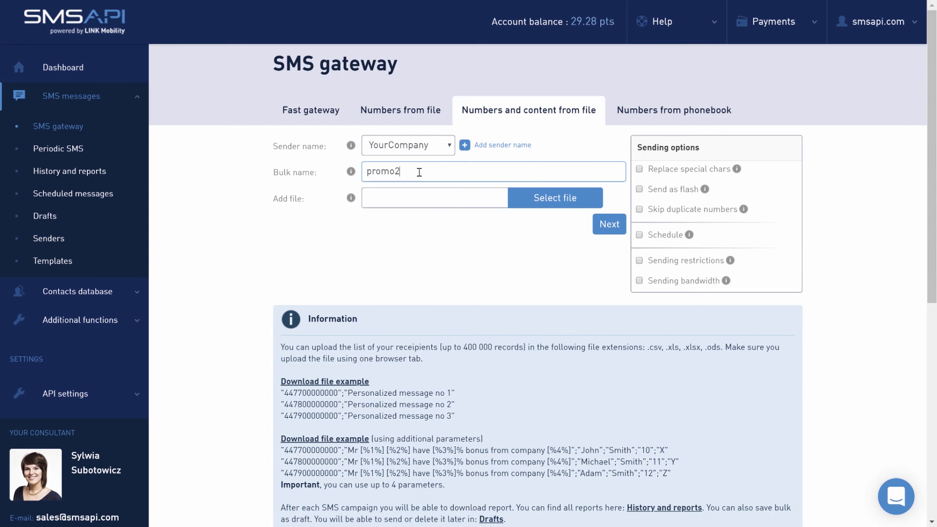
click(554, 198)
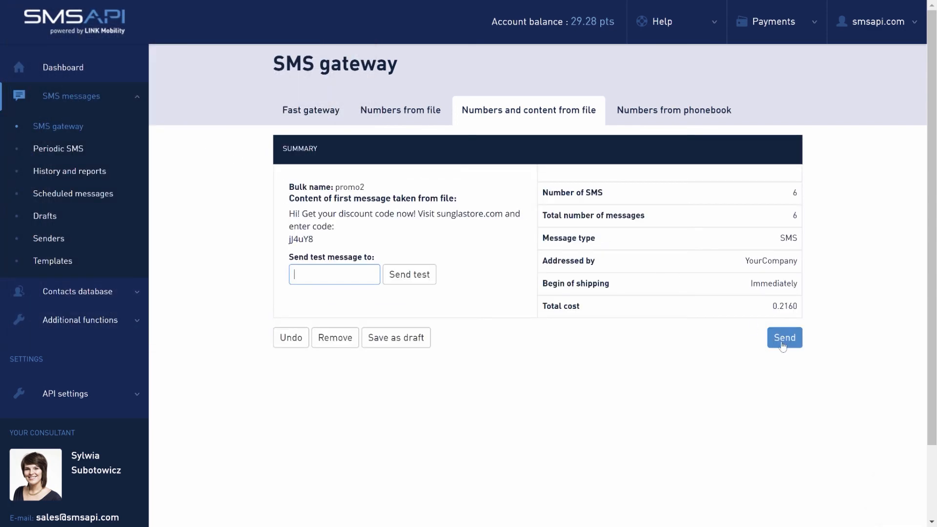
click(785, 338)
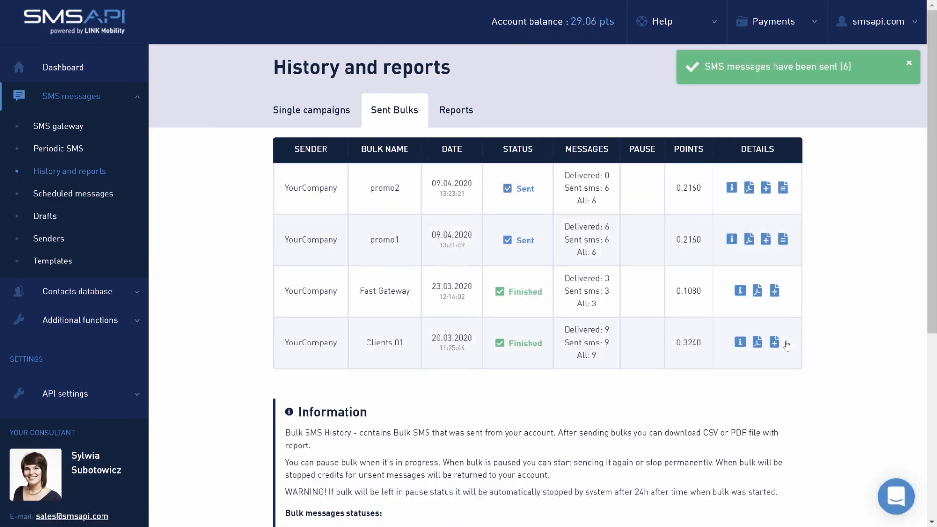